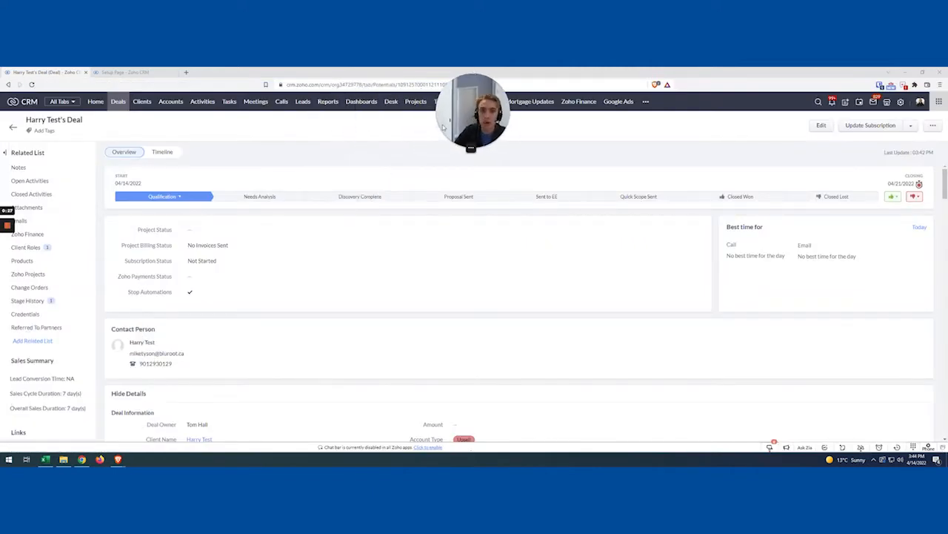
mouse_move(421, 311)
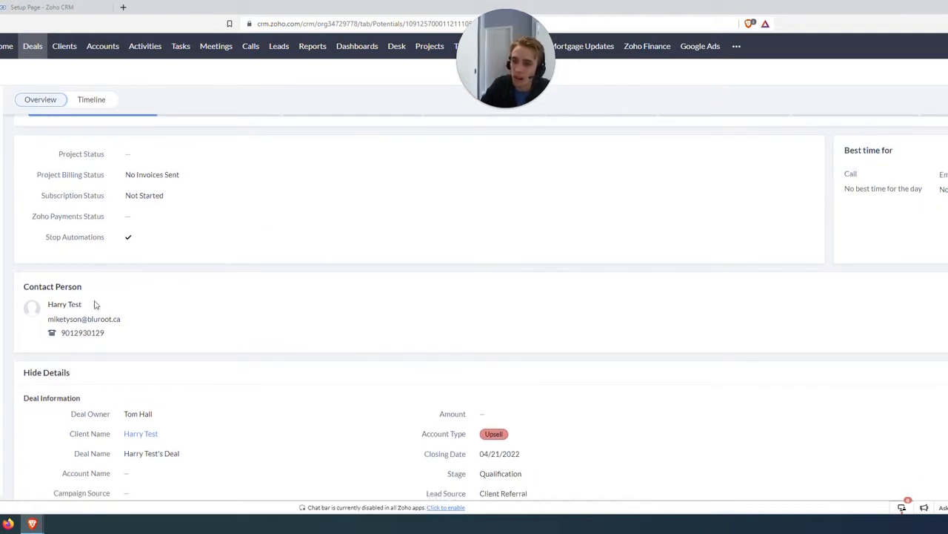
mouse_move(399, 388)
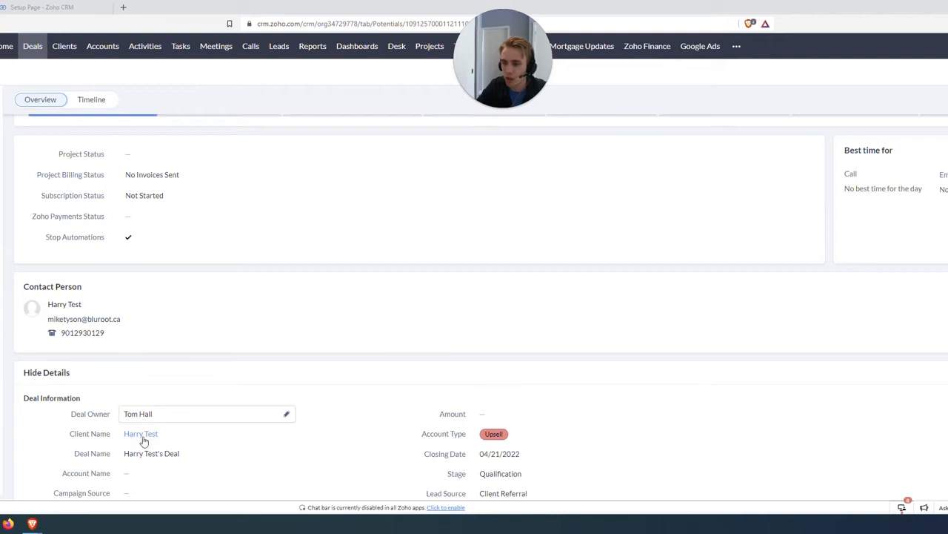
mouse_move(234, 422)
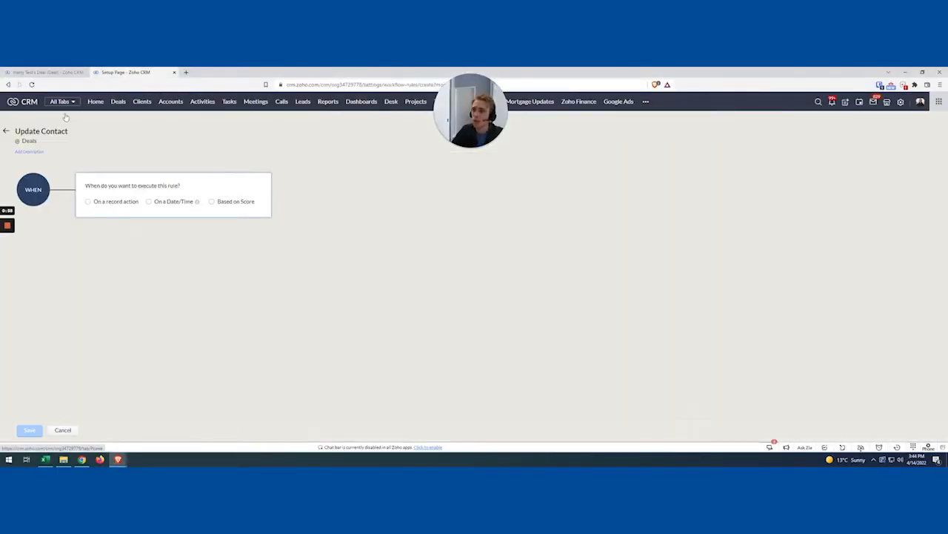
mouse_move(162, 344)
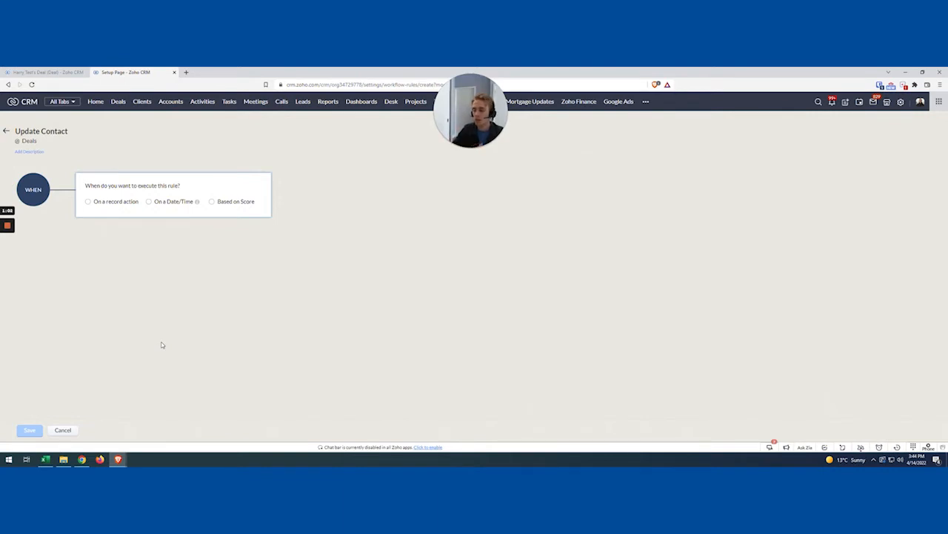
Review the test deal's Closing Date, then bring up its linked client record.
left_click(45, 71)
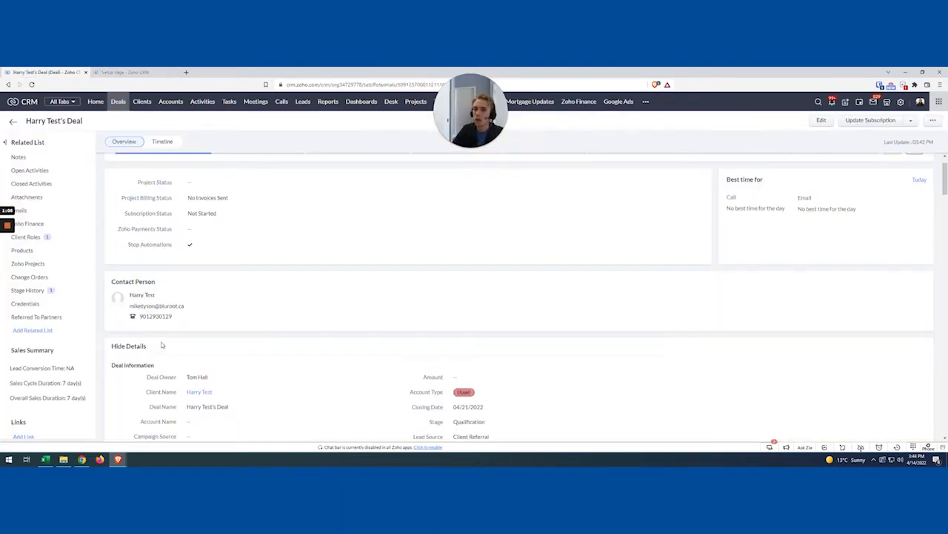
scroll("down", 3)
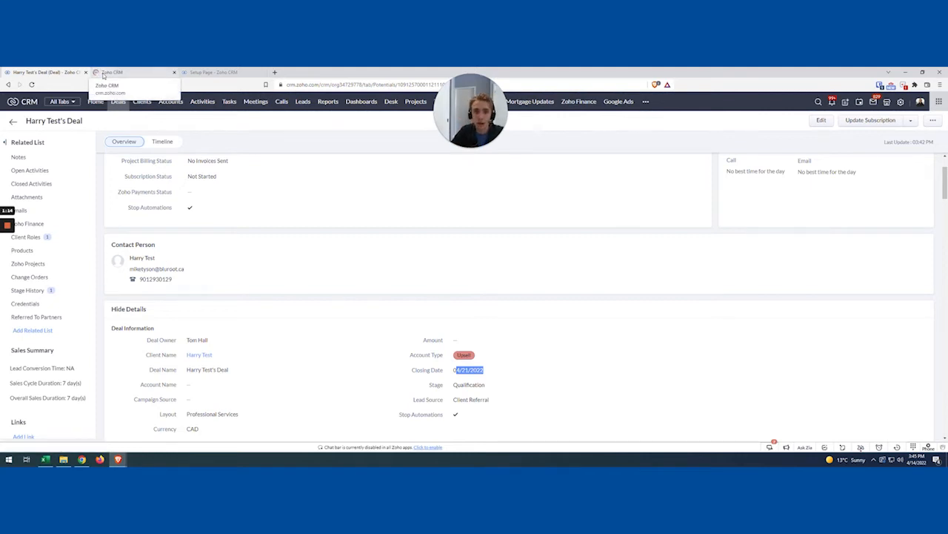
left_click(119, 71)
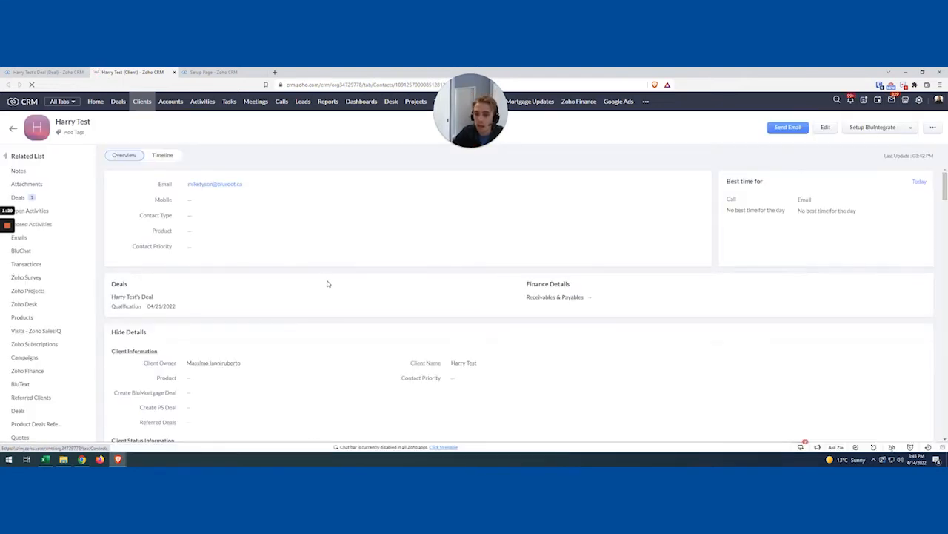
scroll("down", 3)
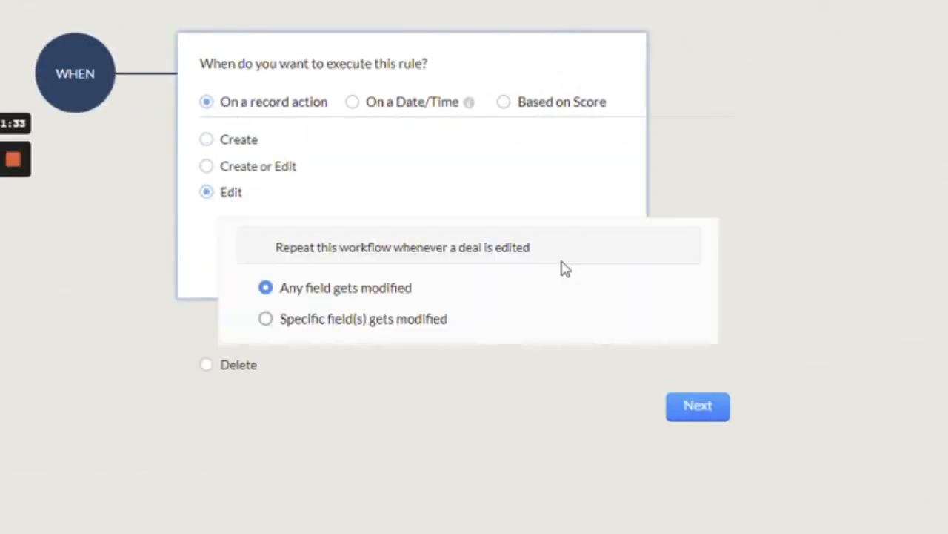
Trigger the rule when Stage is modified to Closed Won and continue to conditions.
left_click(265, 319)
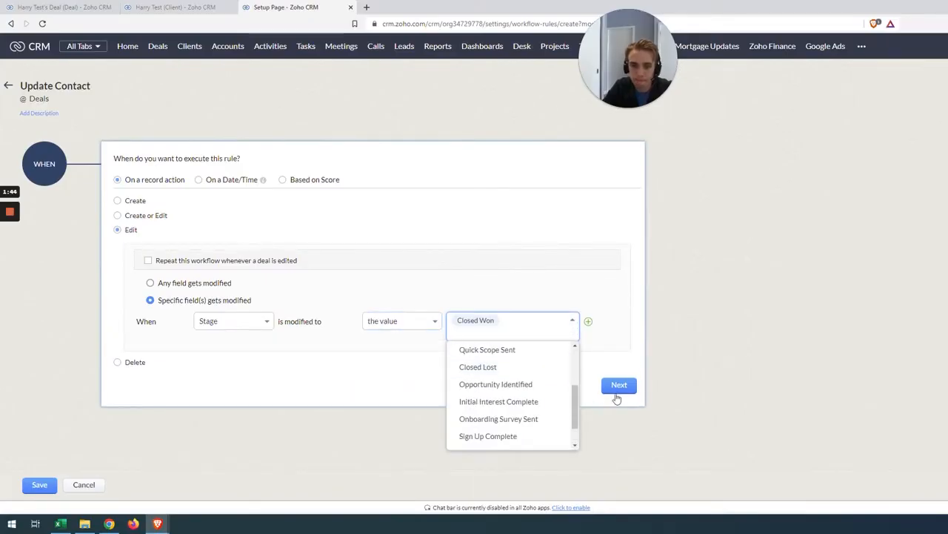
left_click(619, 385)
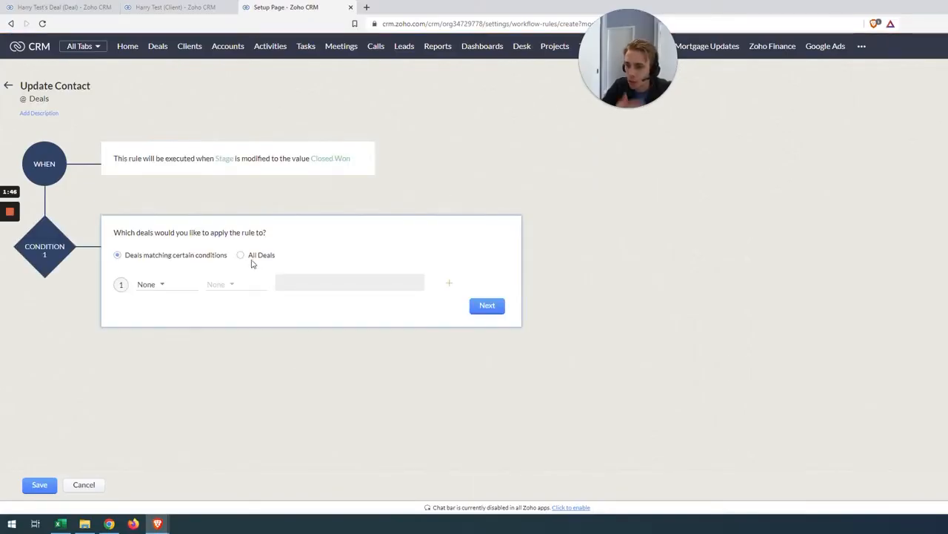
Apply the rule to All Deals and move on to the actions step.
left_click(240, 255)
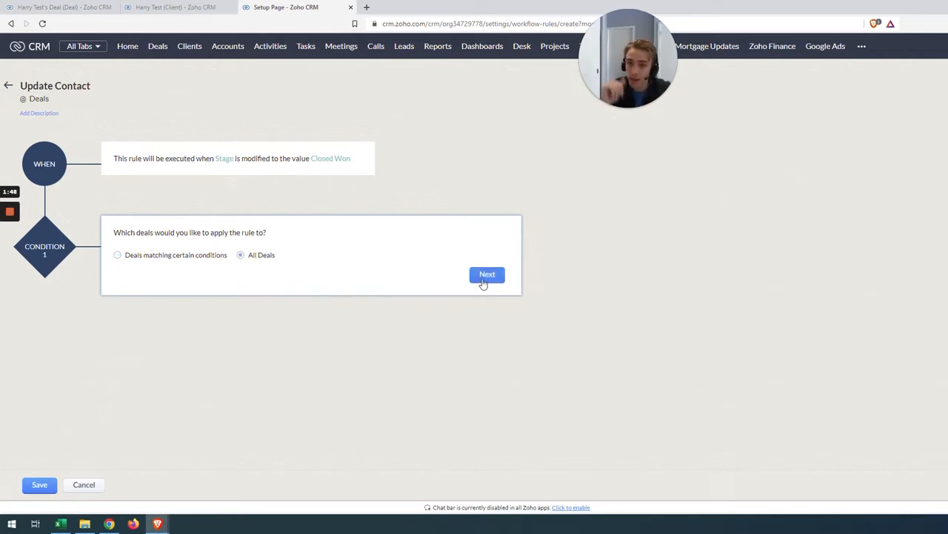
left_click(486, 275)
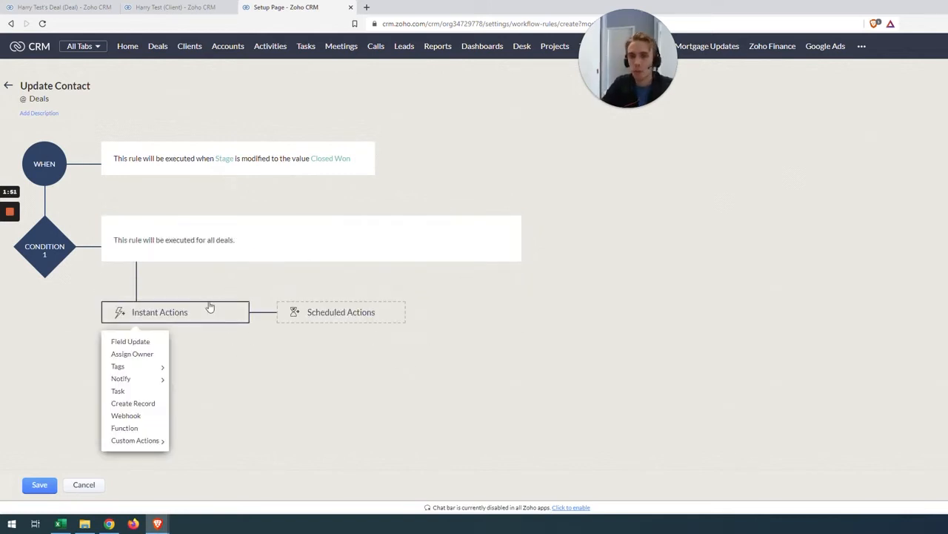
mouse_move(137, 428)
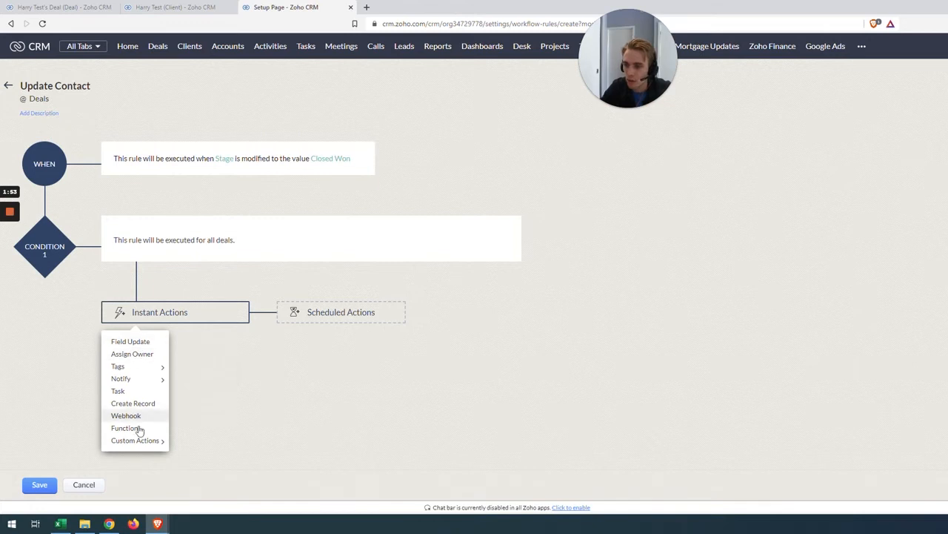
mouse_move(130, 341)
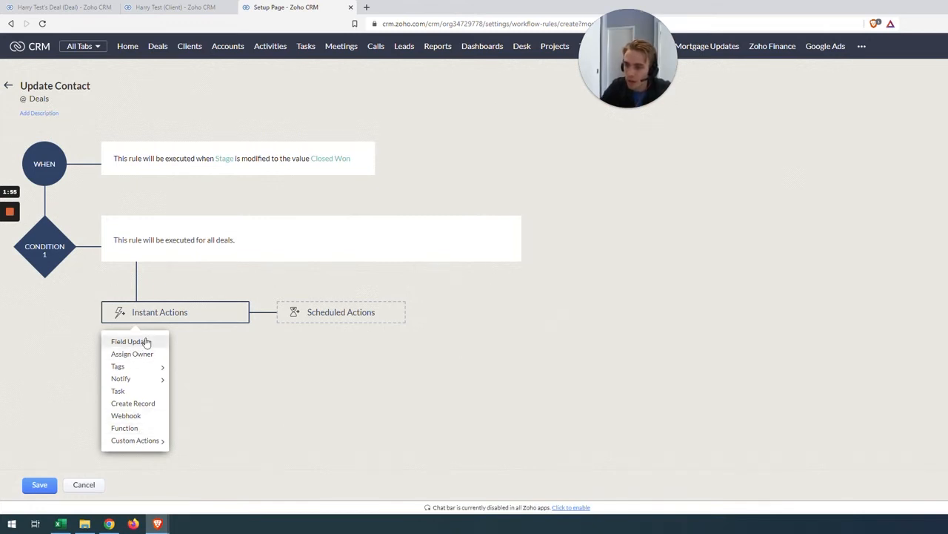
Add a new Field Update action targeting the Clients module's Product Go-Live Date field.
left_click(130, 340)
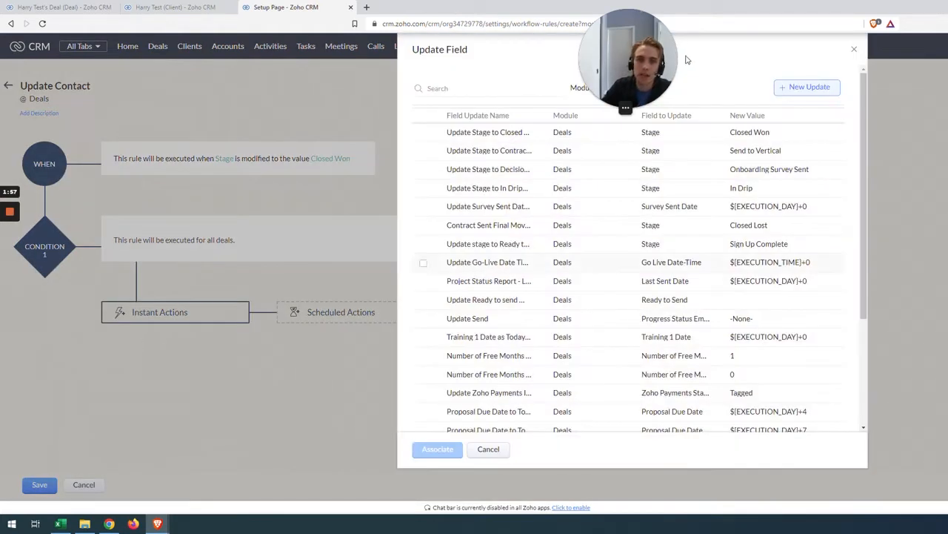
left_click(806, 86)
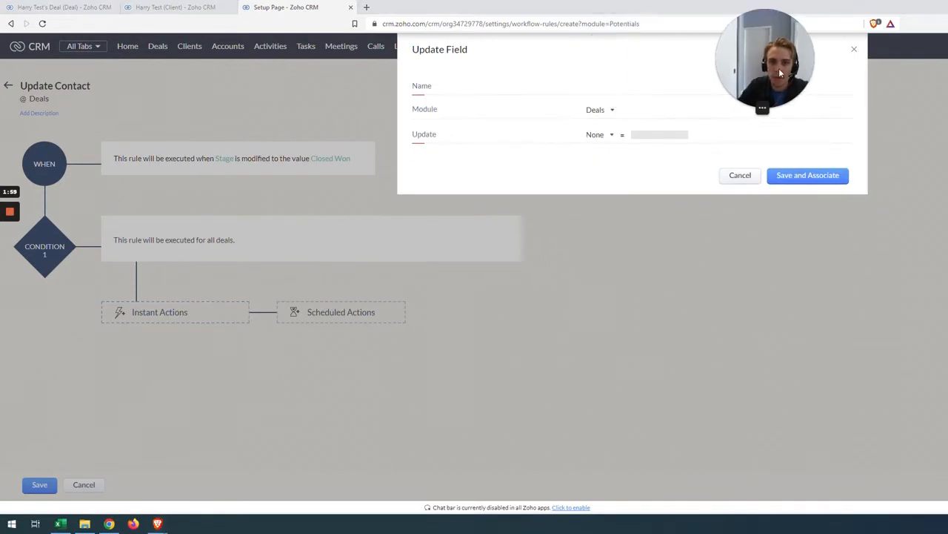
left_click(600, 133)
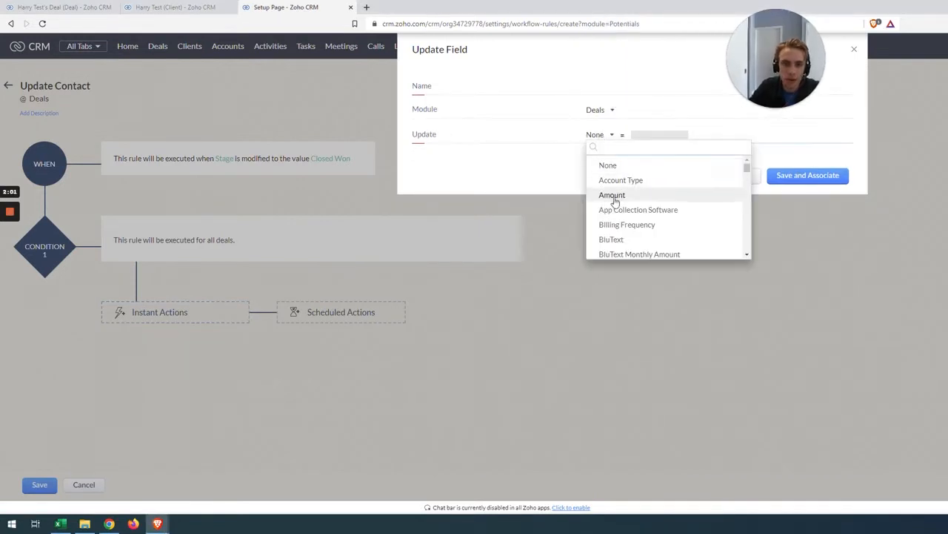
left_click(600, 109)
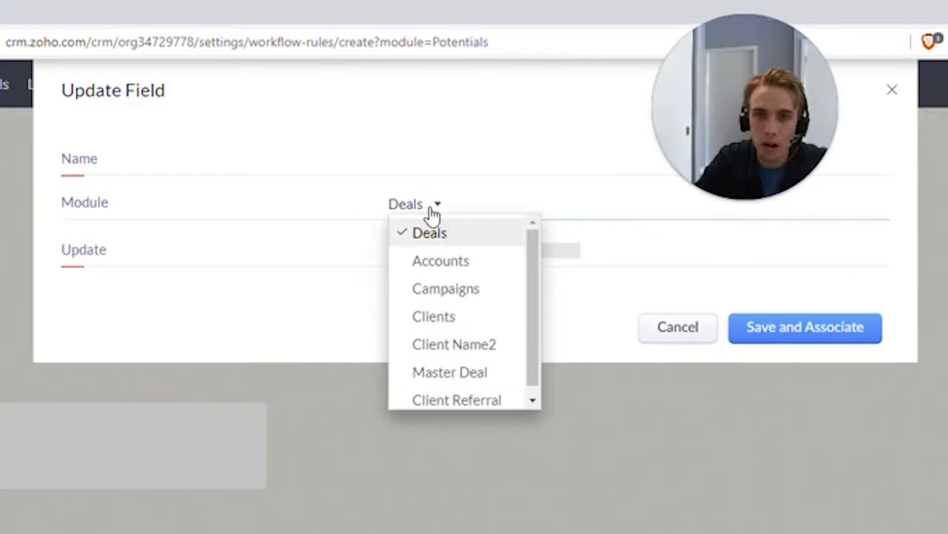
left_click(433, 316)
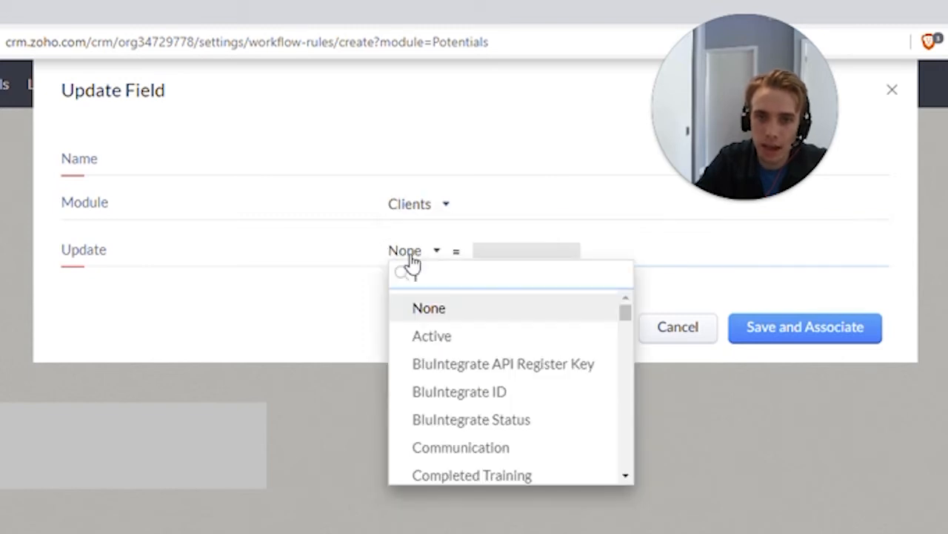
type("go")
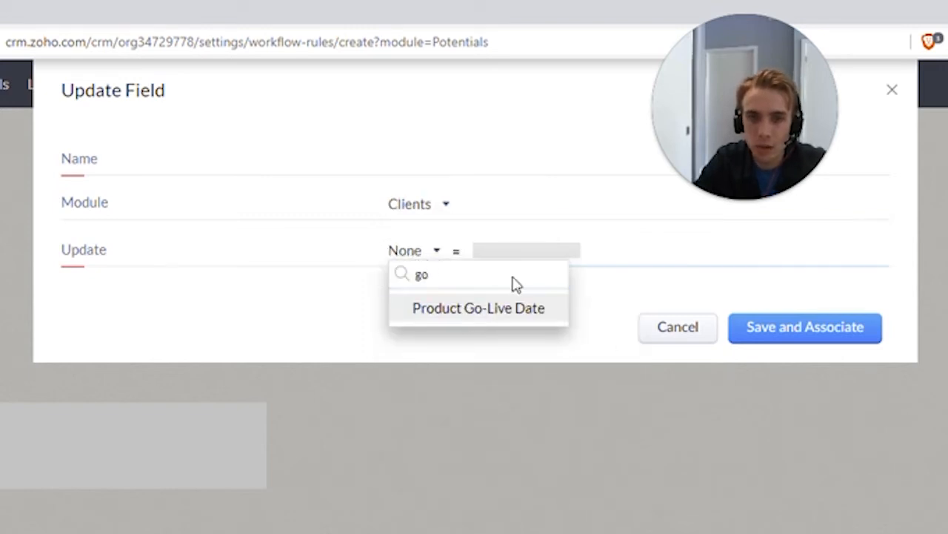
left_click(477, 307)
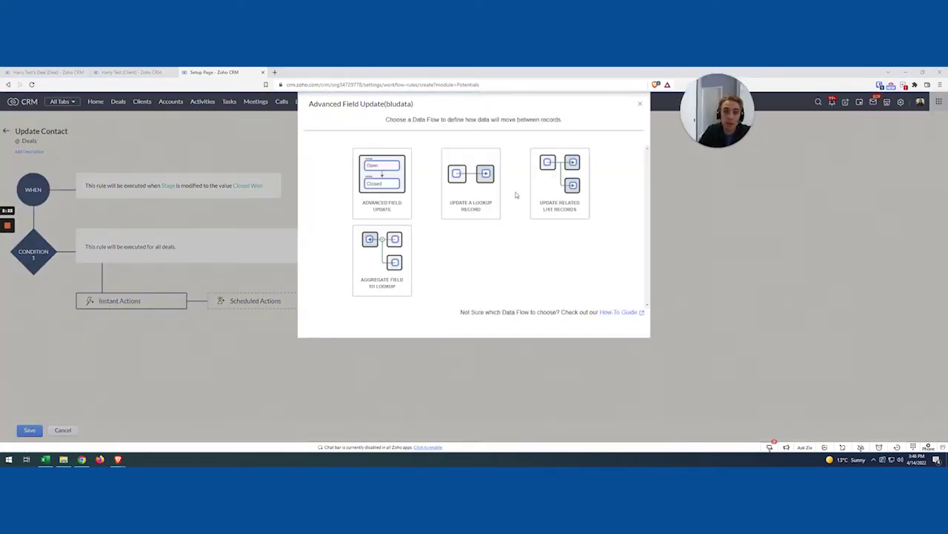
mouse_move(471, 184)
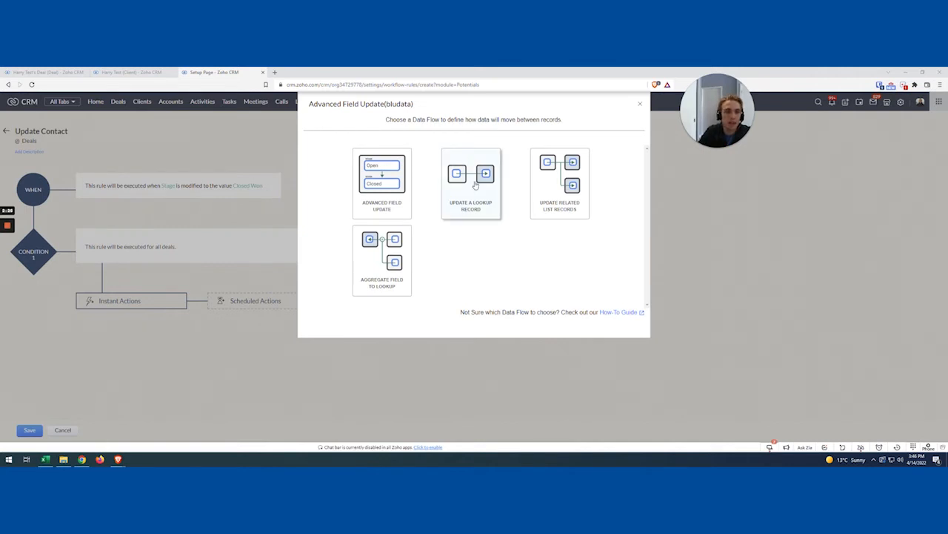
Choose 'Update a Lookup Record' using the deal's Client lookup.
left_click(471, 184)
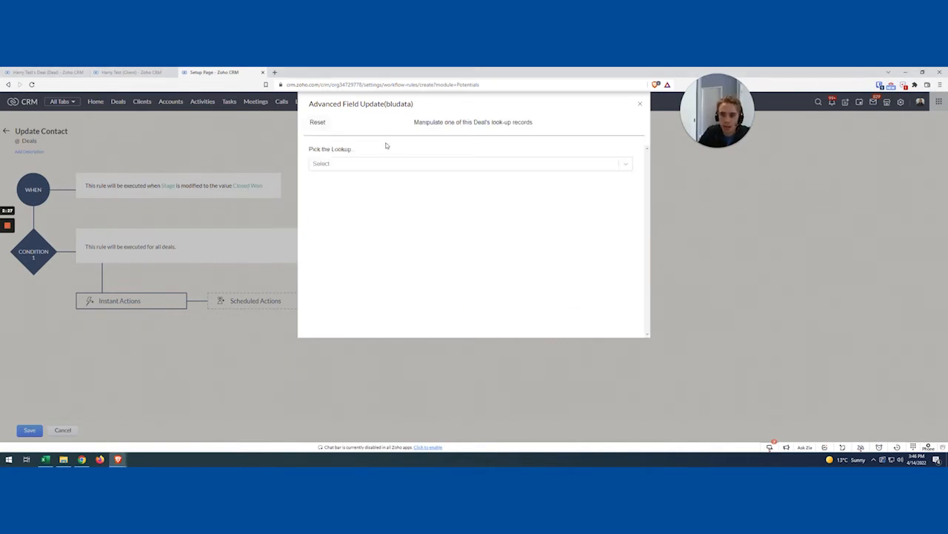
left_click(471, 163)
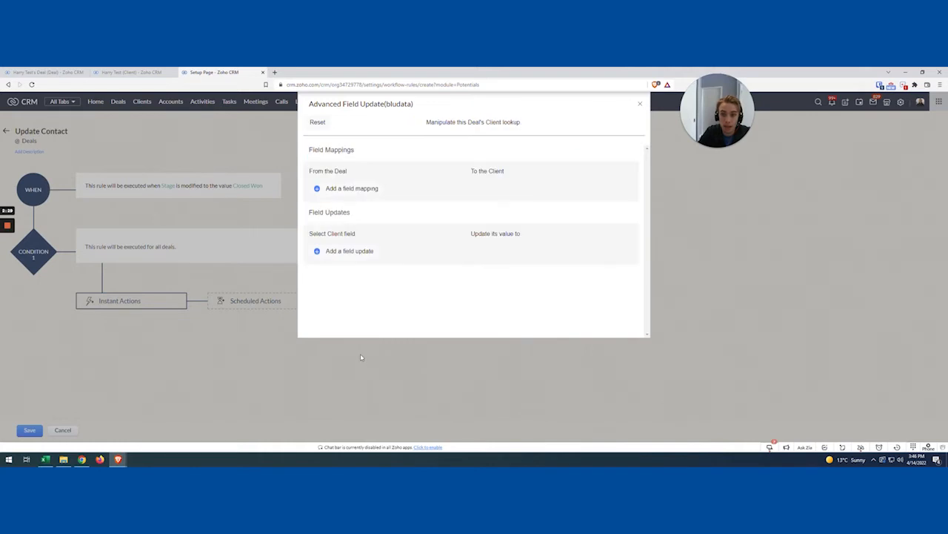
mouse_move(480, 151)
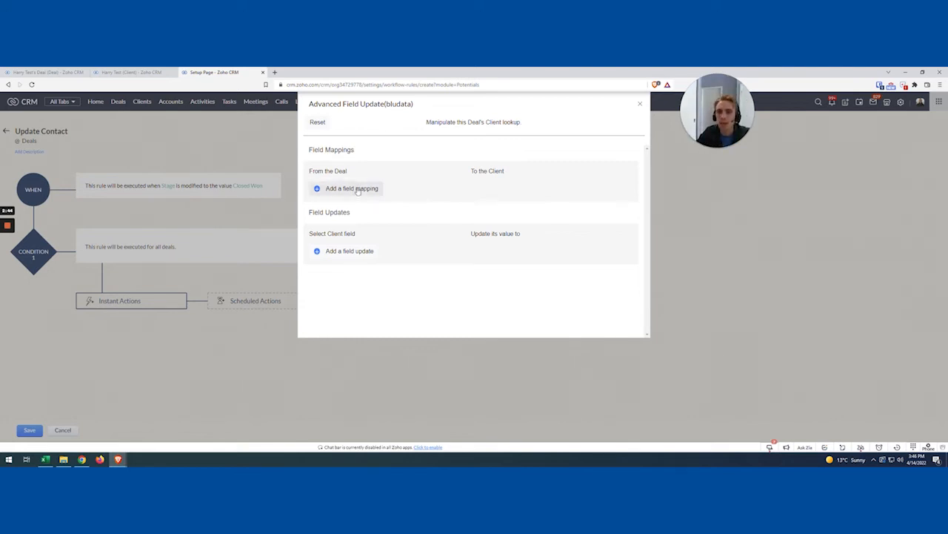
Map Closing Date to Product Go-Live Date, name it 'Closing Date to Go-Live Date', and save and associate it.
left_click(352, 188)
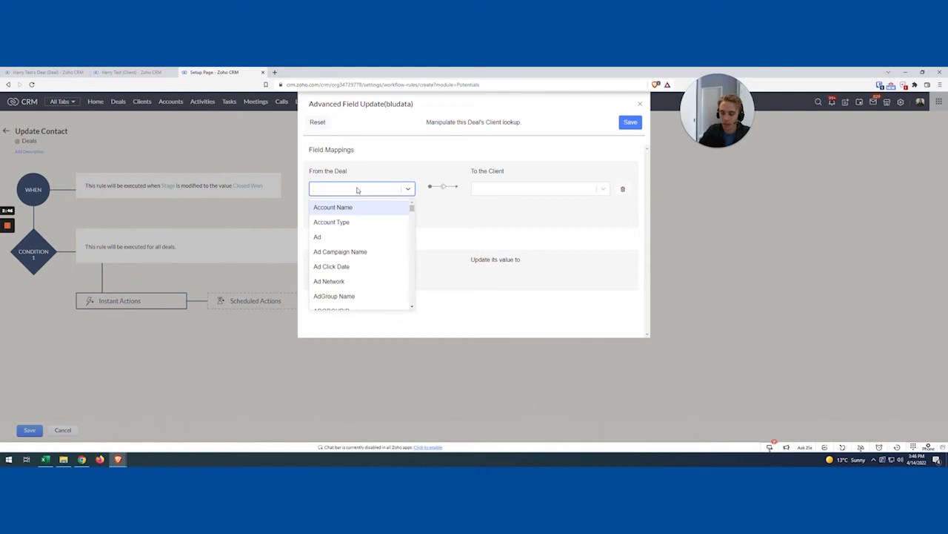
type("cl")
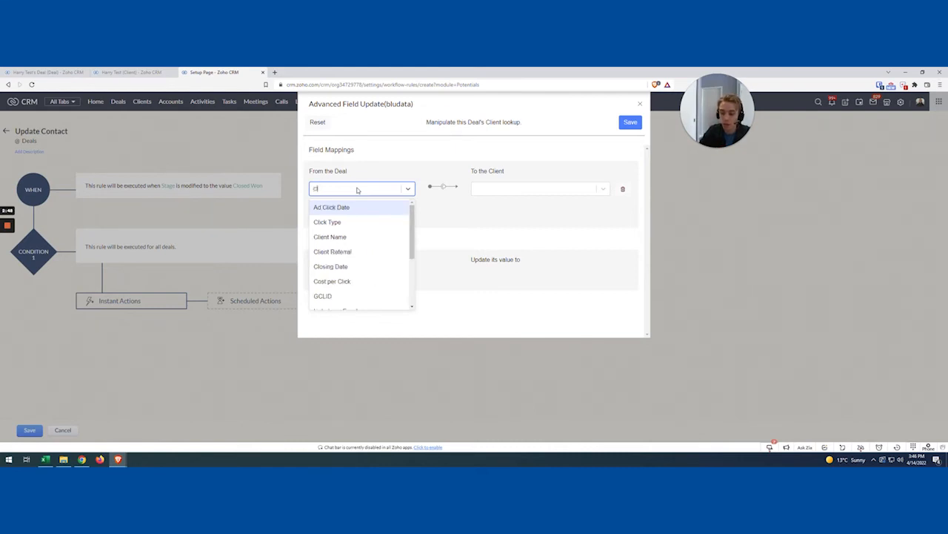
left_click(330, 266)
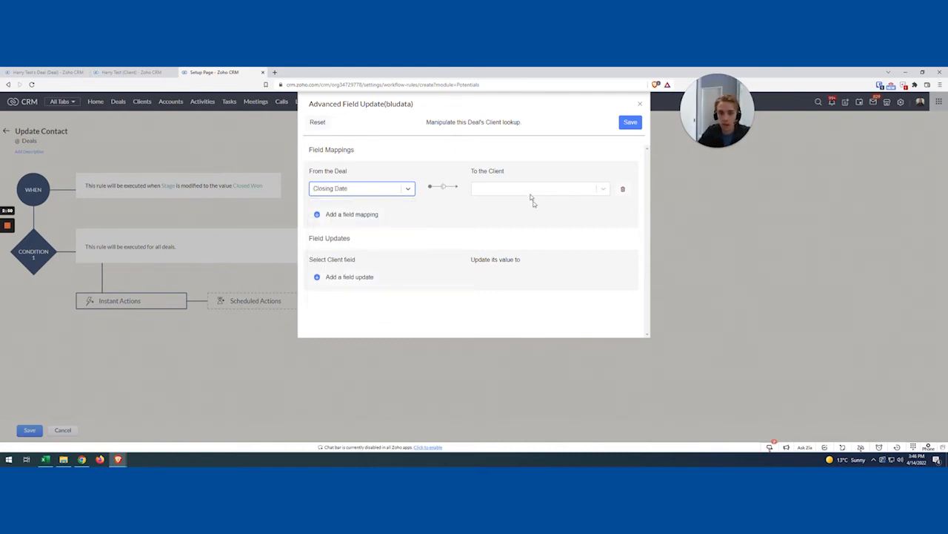
type("go")
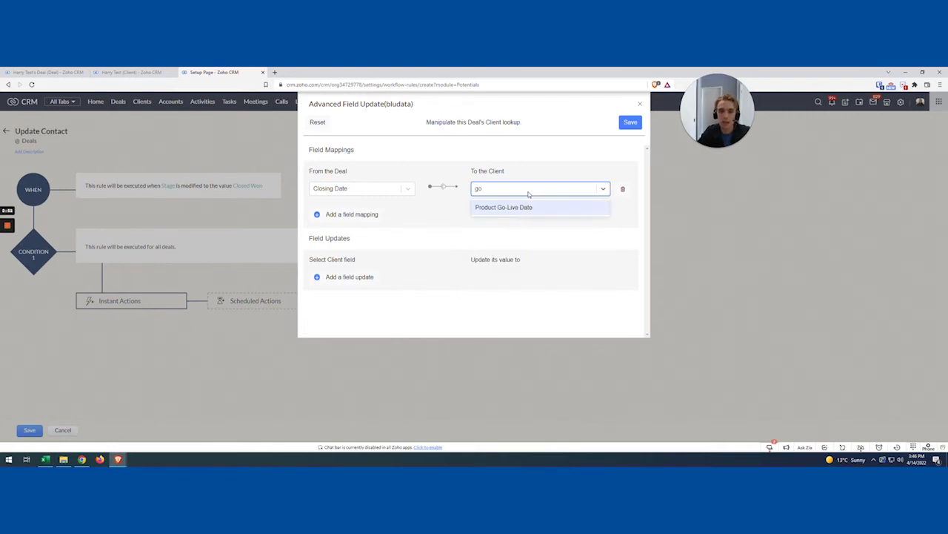
left_click(504, 208)
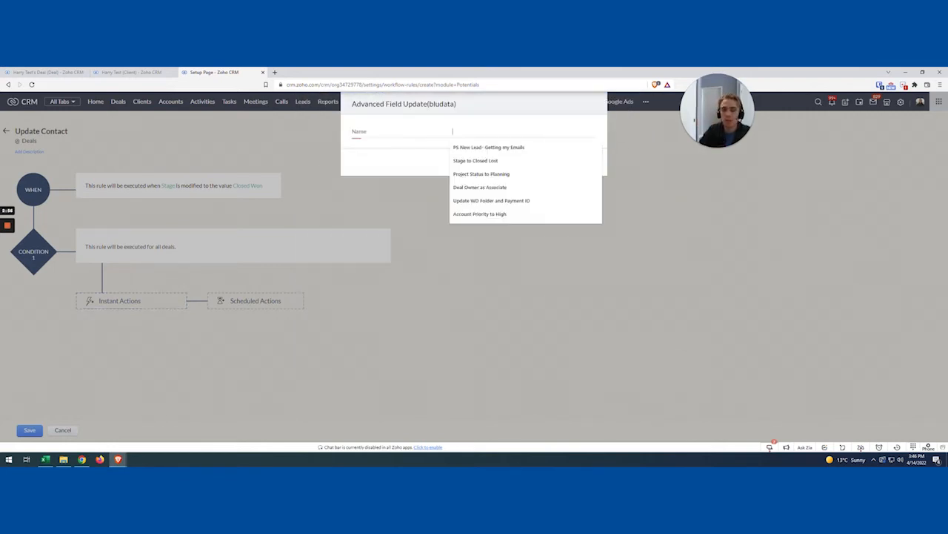
type("Clos")
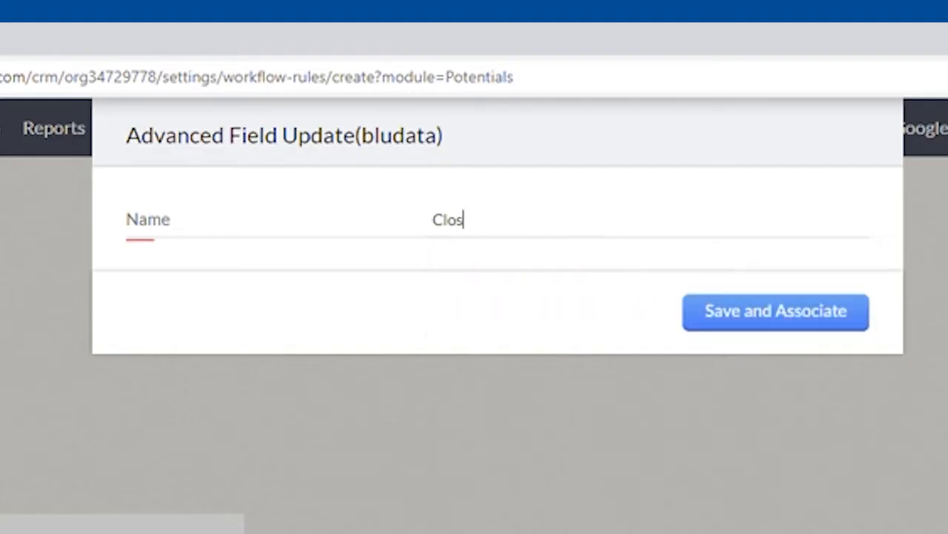
type("ing Date to Go-L")
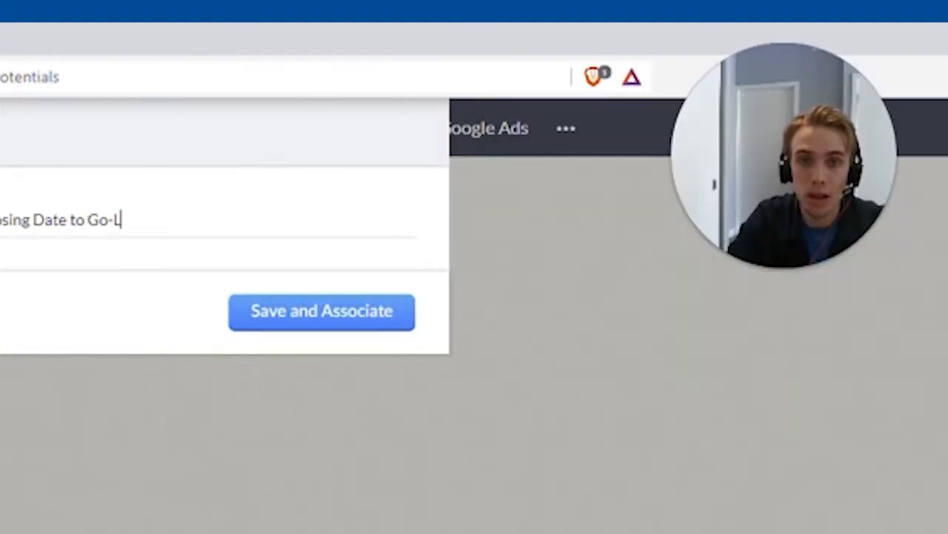
left_click(322, 311)
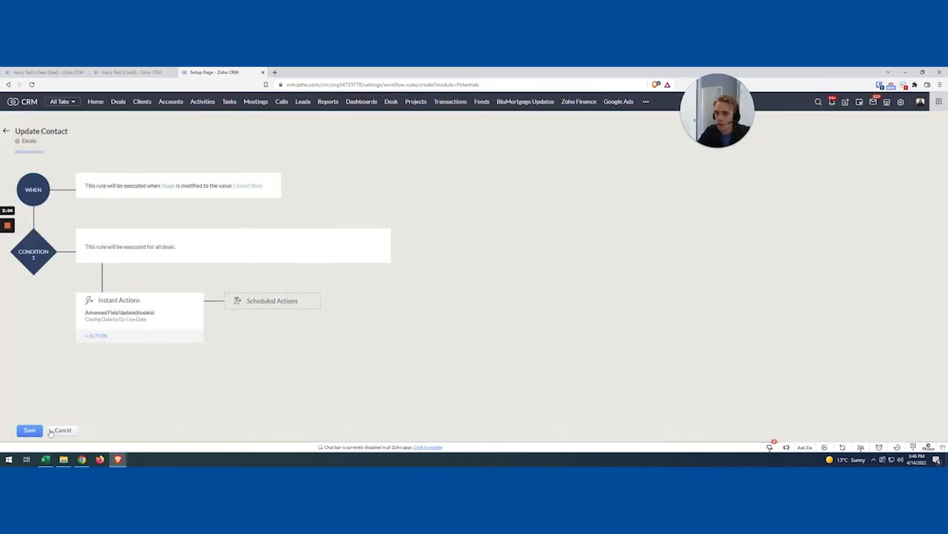
Bring up the test deal record at the Qualification stage and review its Stage and Closing Date.
left_click(30, 430)
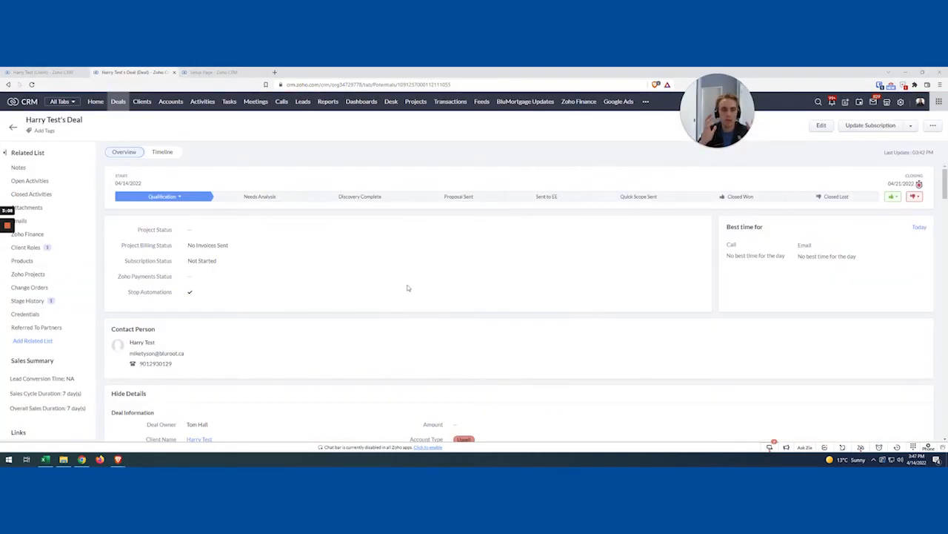
scroll("down", 3)
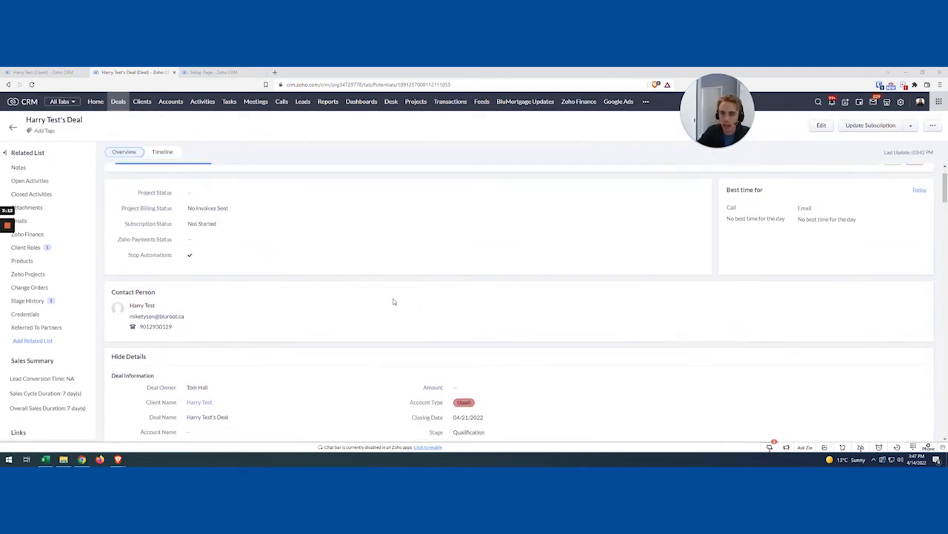
scroll("down", 3)
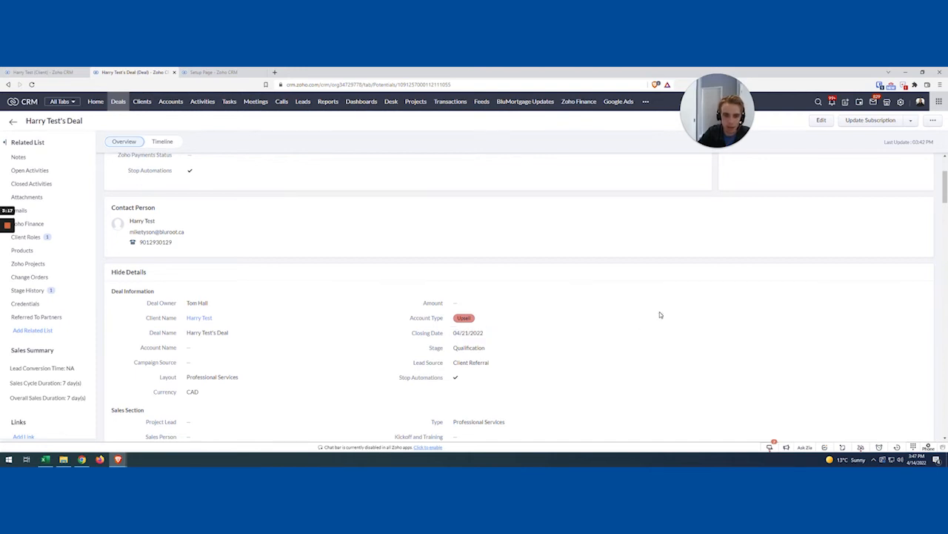
scroll("up", 3)
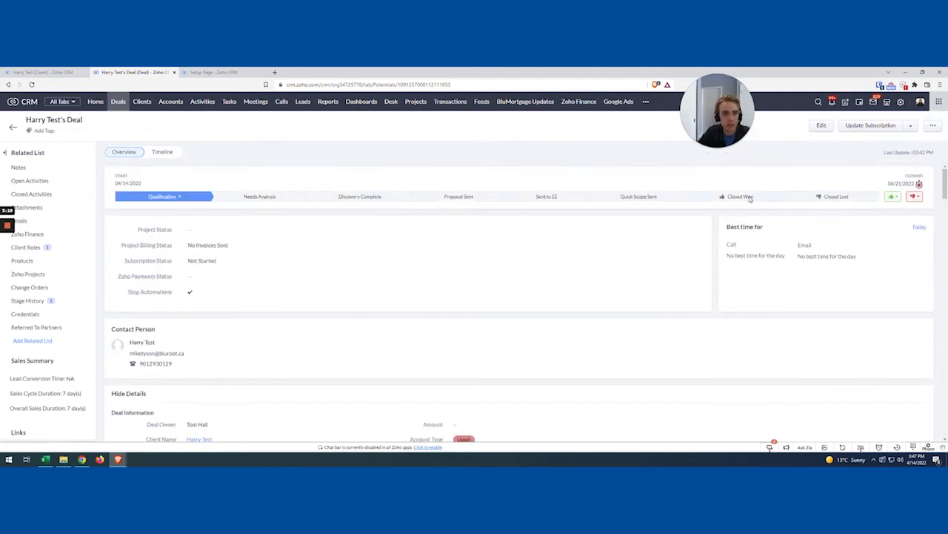
Move the deal to Closed Won with Closing Date 04/14/2022 and save it.
left_click(735, 195)
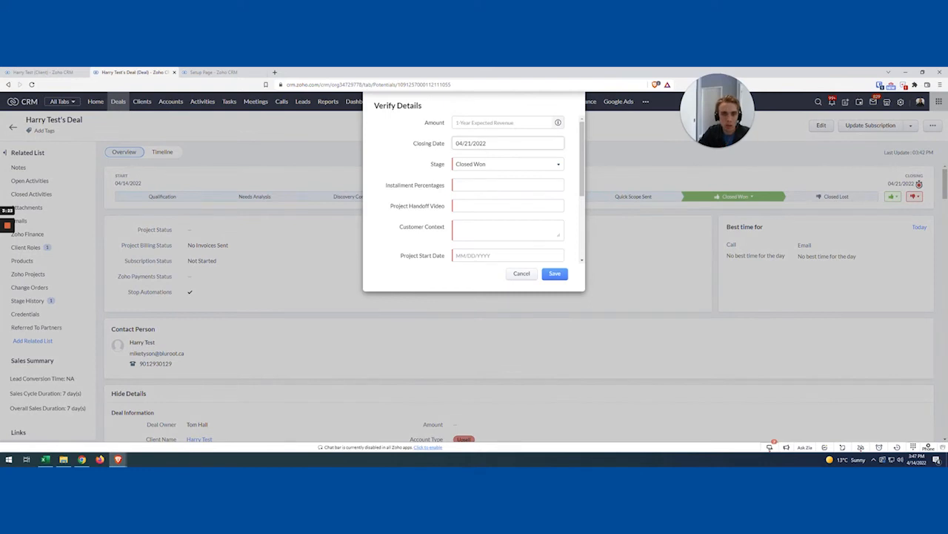
left_click(507, 142)
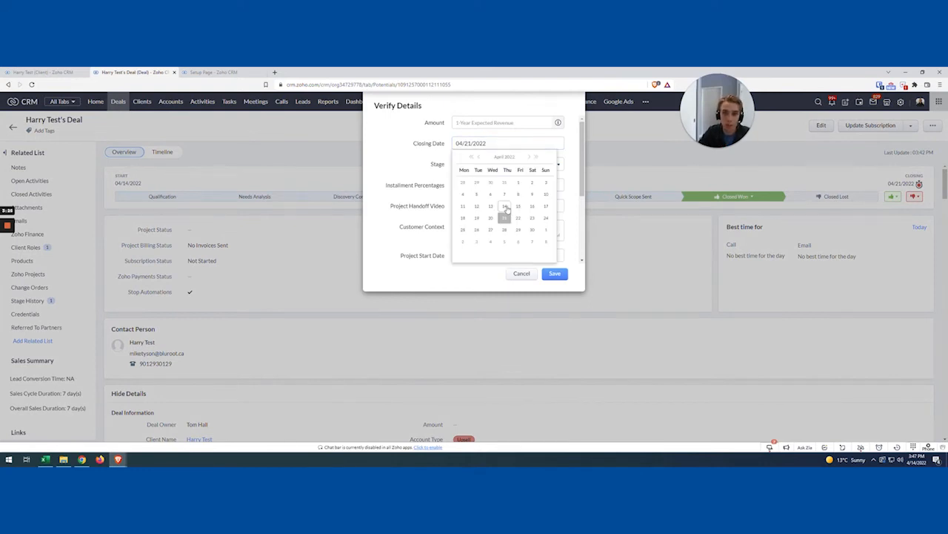
left_click(504, 206)
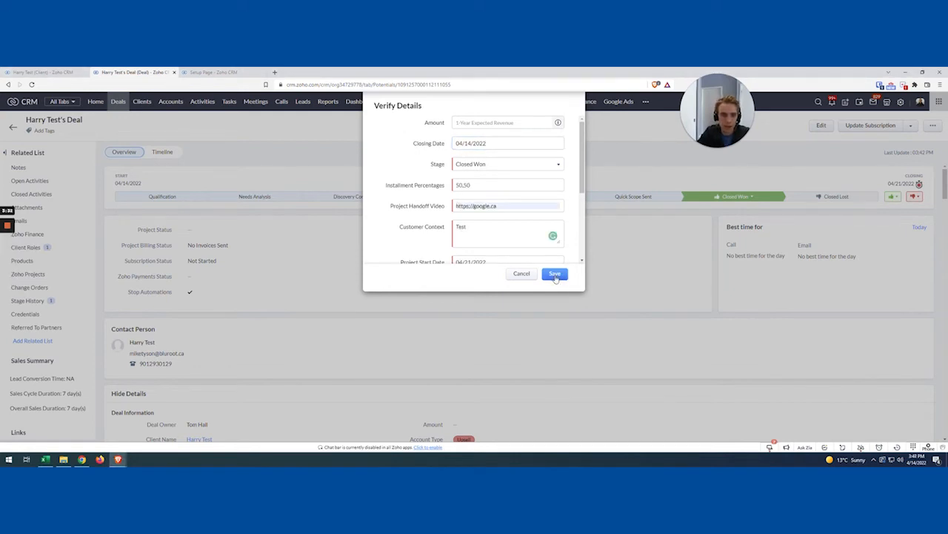
left_click(555, 273)
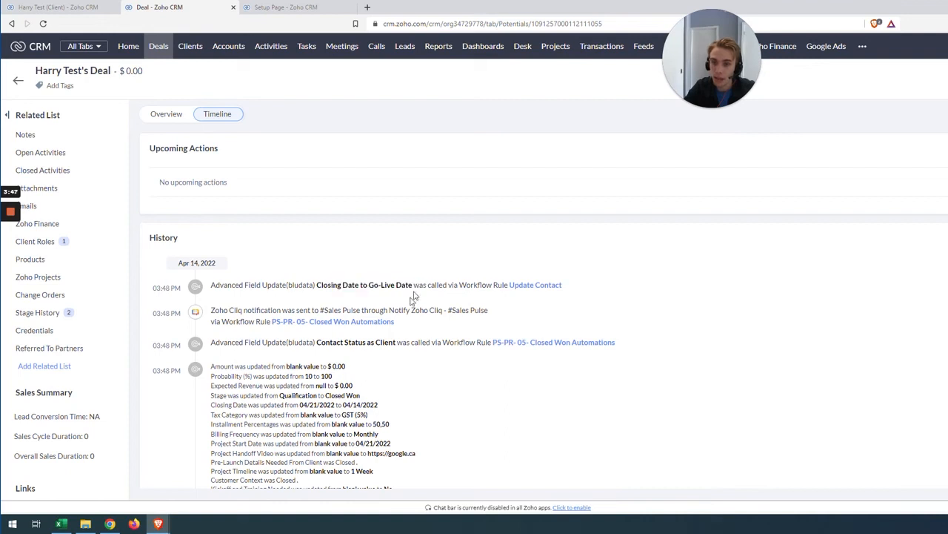
mouse_move(142, 98)
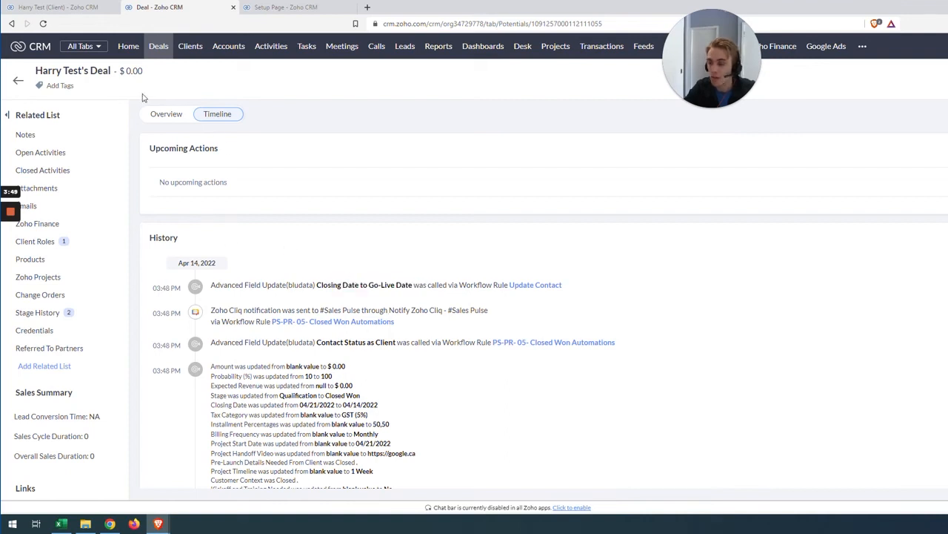
Go from the deal's history to Harry Test's client record.
left_click(166, 113)
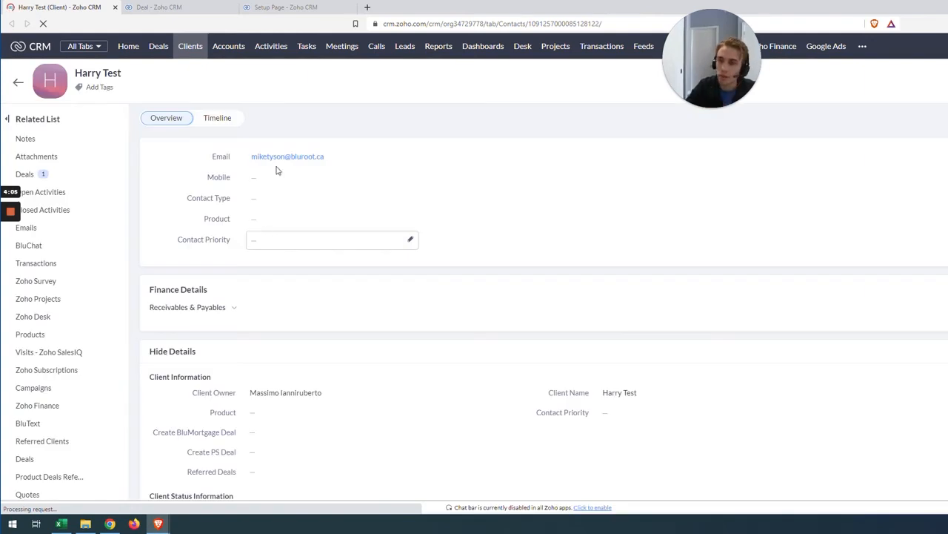
Check the client Timeline shows Product Go-Live Date set to 04/14/2022, then return to Overview.
left_click(216, 119)
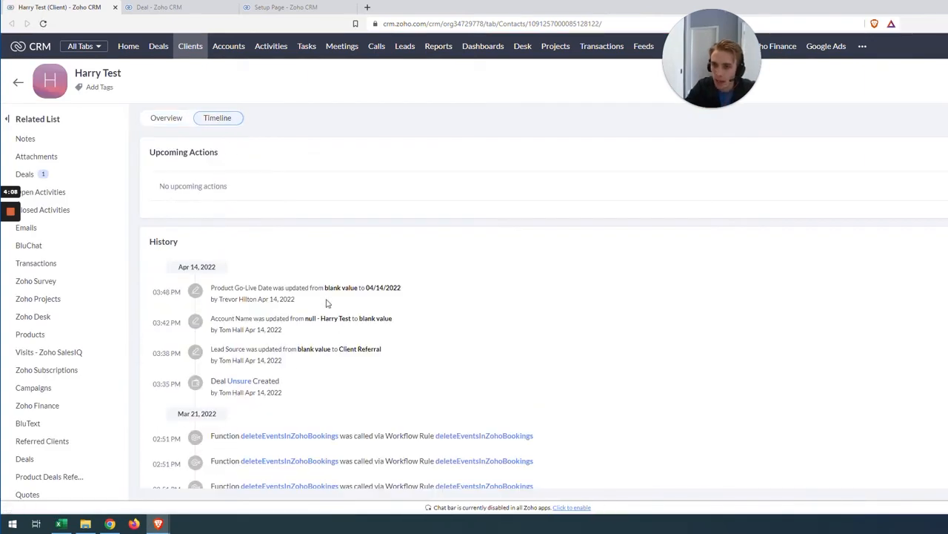
left_click(166, 119)
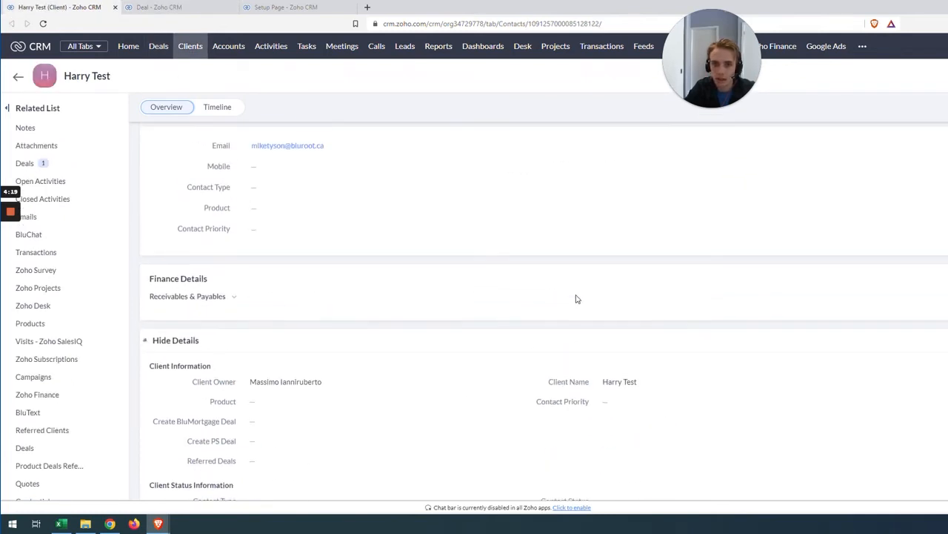
scroll("up", 3)
type("bluroot.ca")
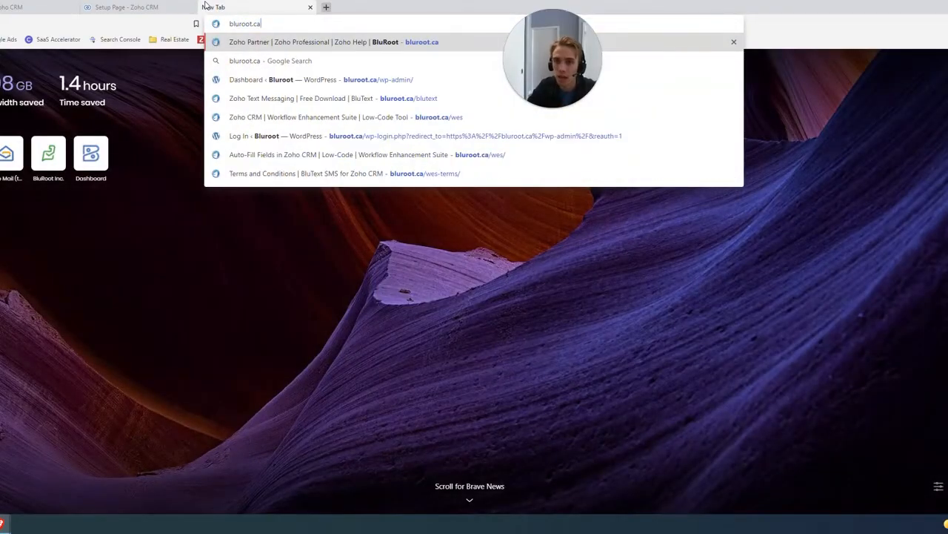
Load bluroot.ca/wes and scroll through its auto-fill features, setup steps and free-trial offer.
left_click(334, 115)
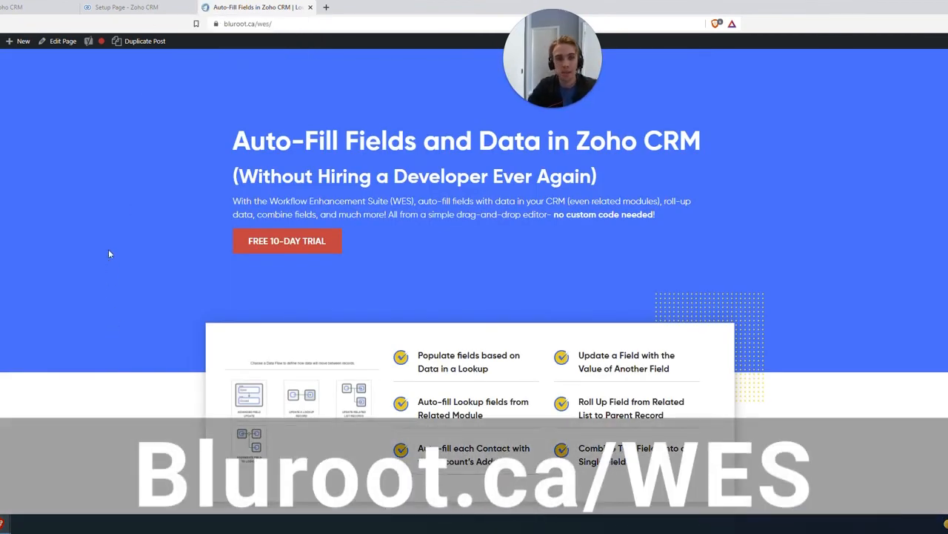
scroll("down", 3)
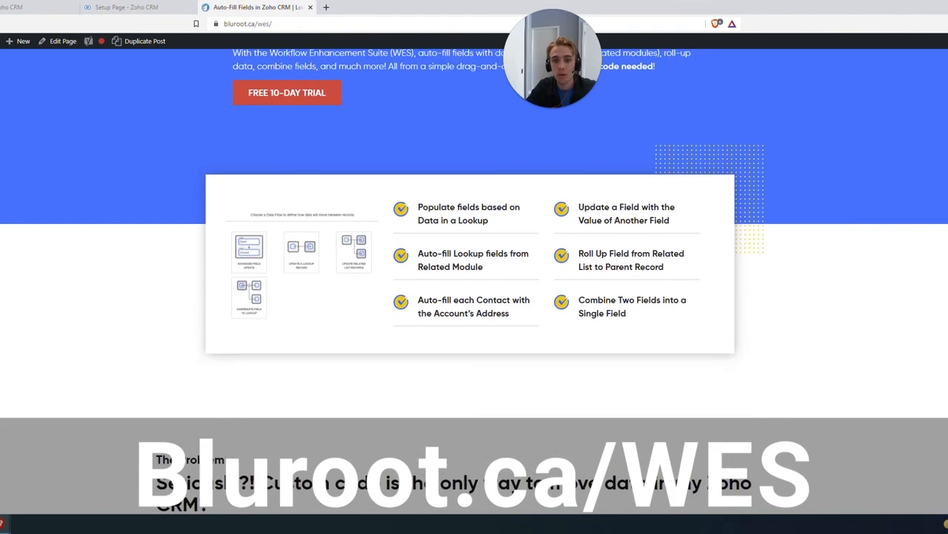
scroll("down", 3)
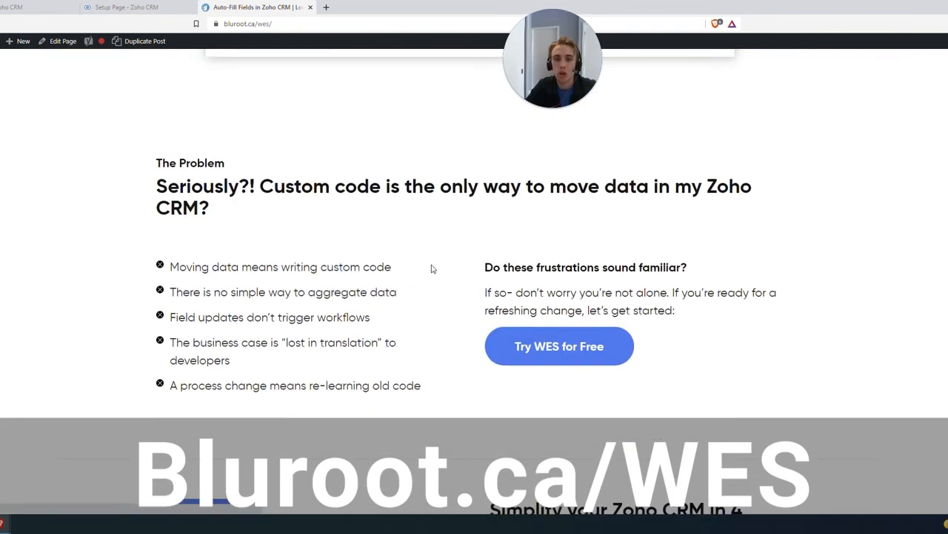
scroll("down", 3)
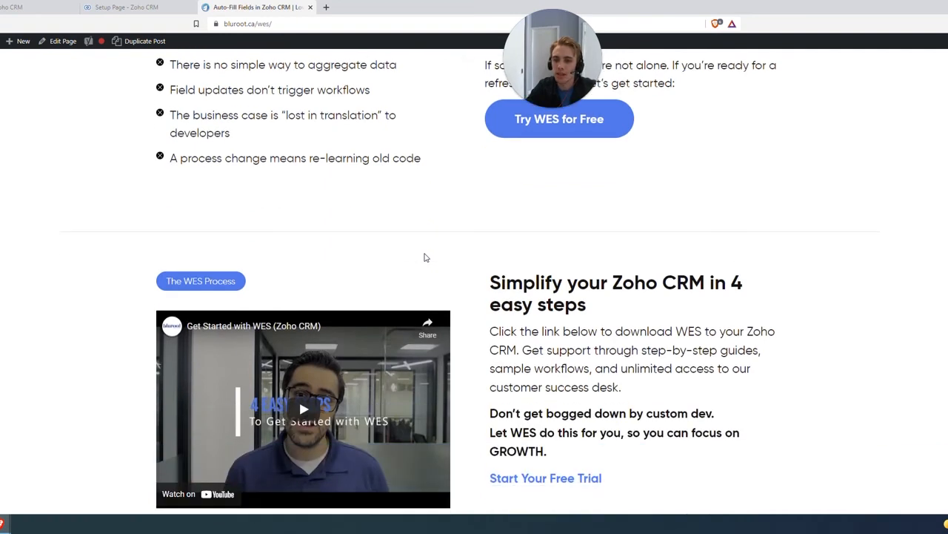
scroll("down", 3)
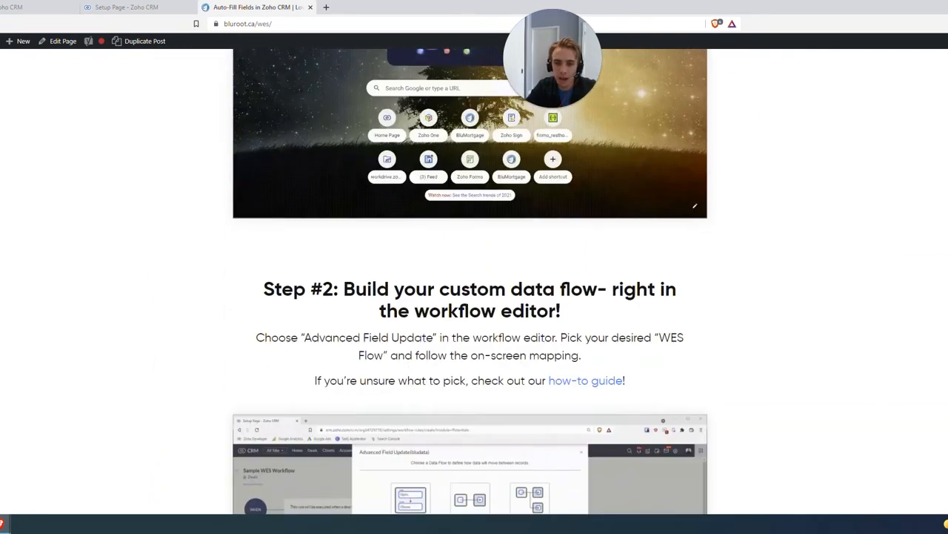
scroll("down", 3)
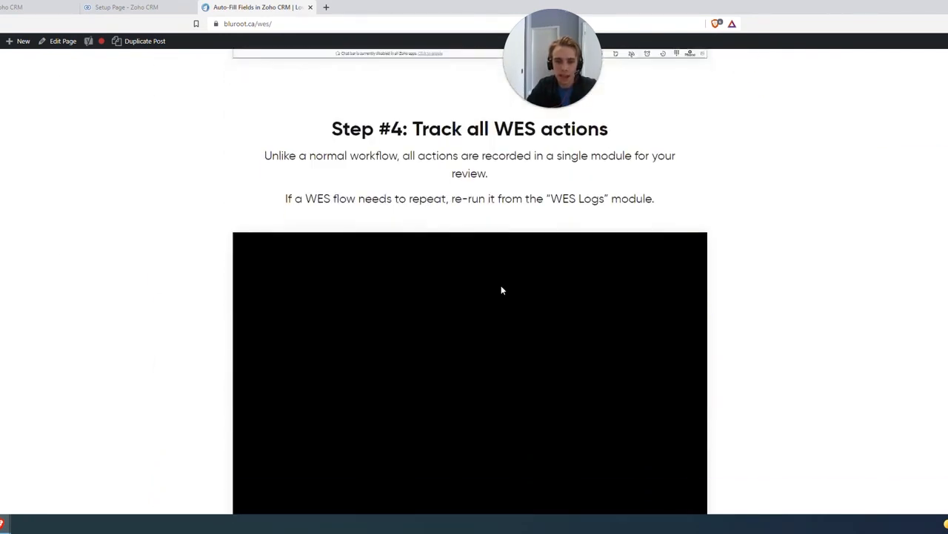
scroll("down", 3)
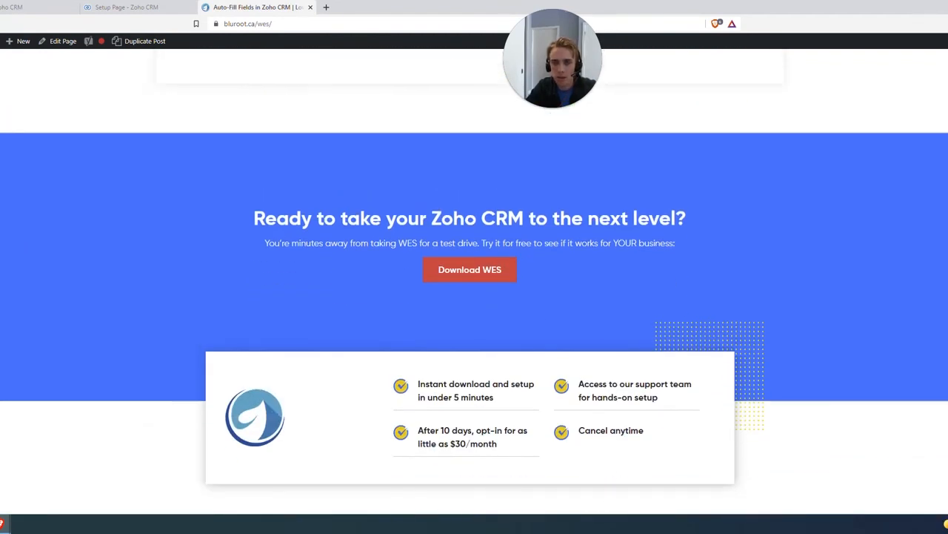
scroll("up", 3)
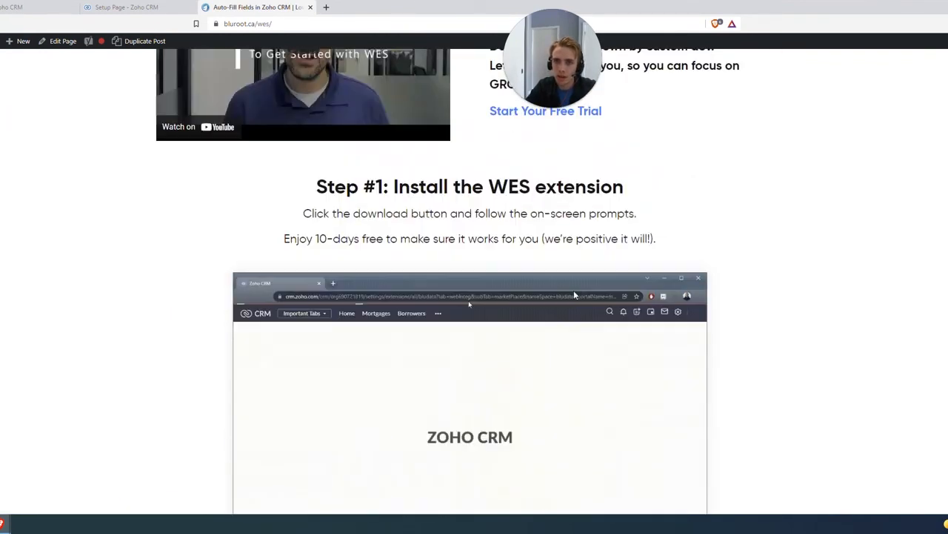
scroll("up", 3)
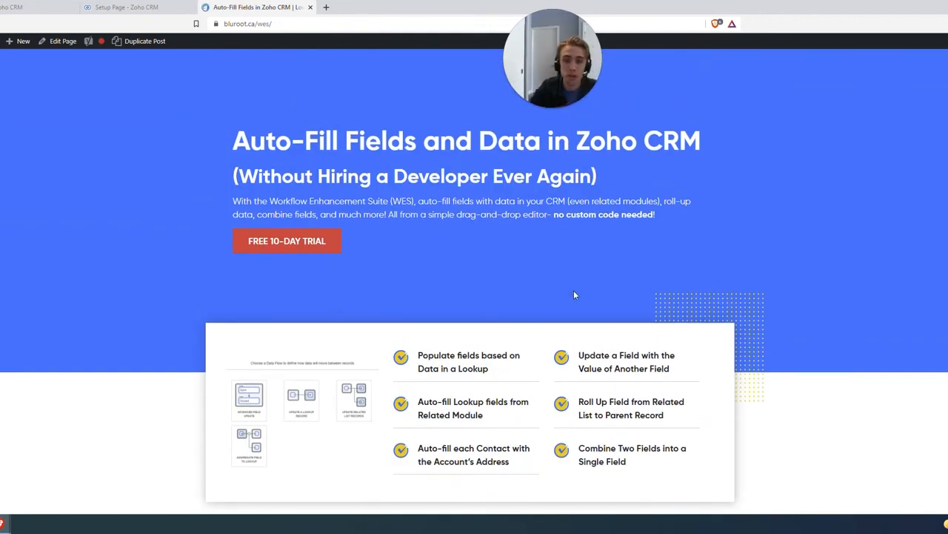